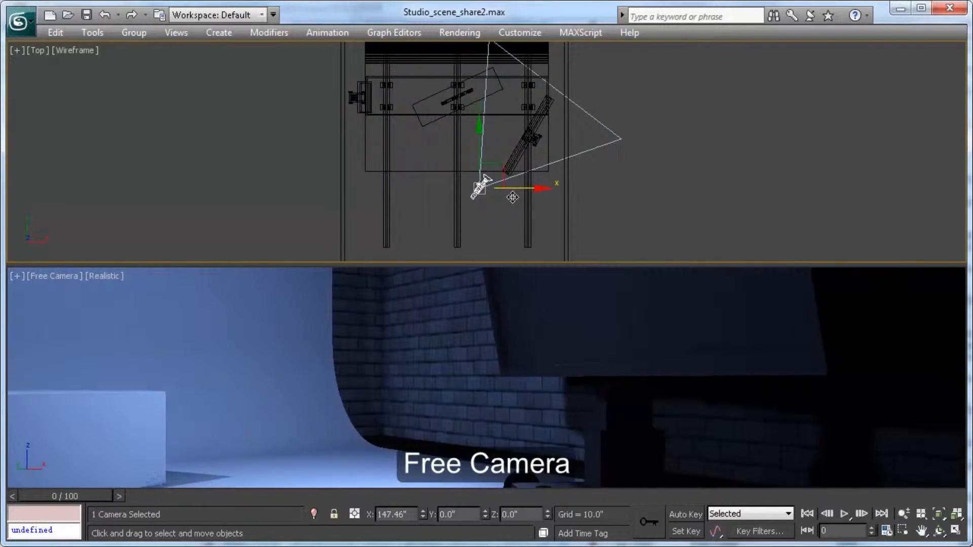
# - Drag the Free Camera left in the Top viewport so its view frames the STUDIO text
pyautogui.moveTo(483, 187); pyautogui.dragTo(372, 186)
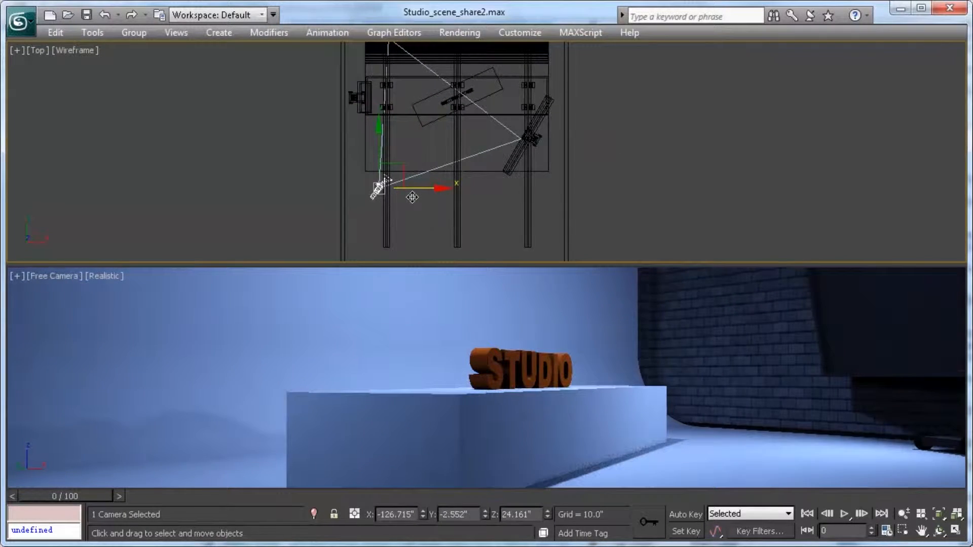